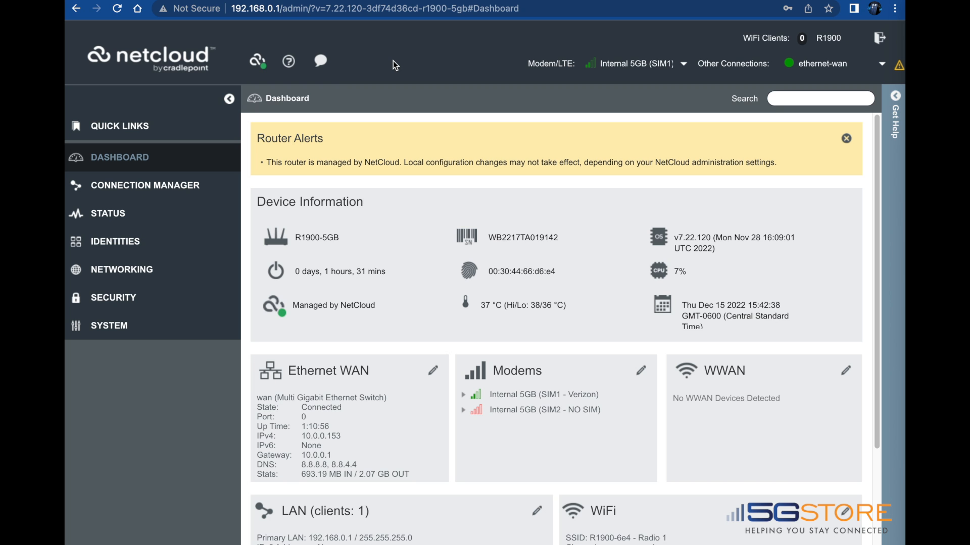
mouse_move(315, 83)
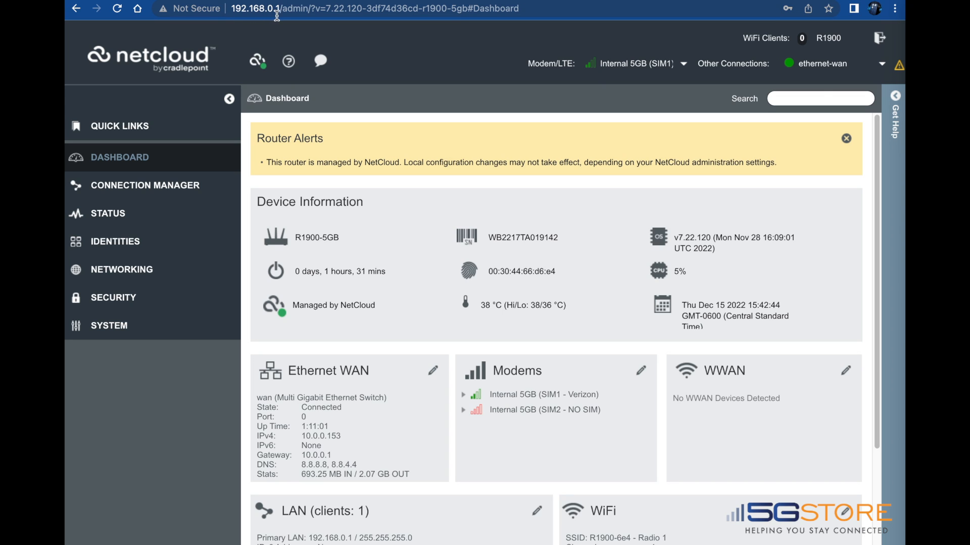
mouse_move(220, 122)
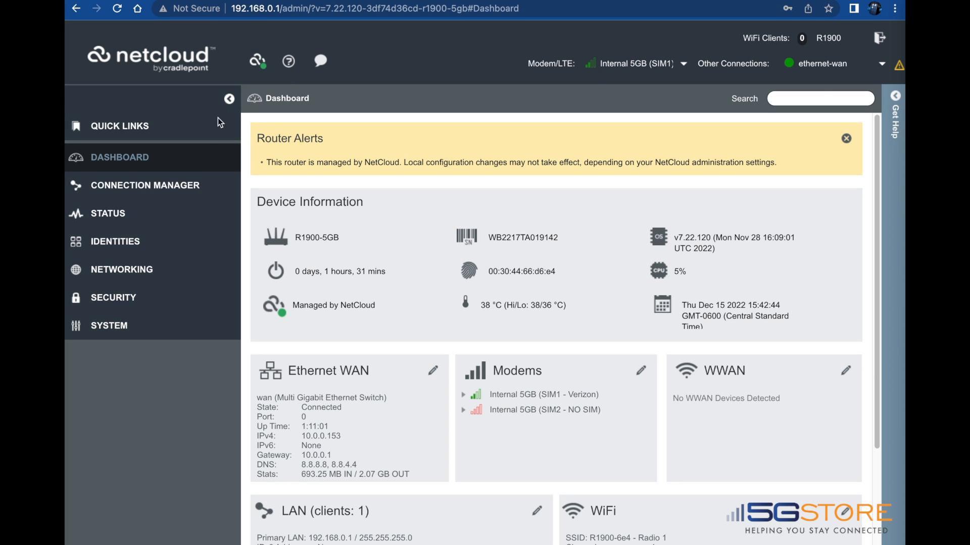
- Switch the 2.4 GHz radio's WiFi Client Mode to WiFi as WAN on the WiFi as WAN page
click(121, 269)
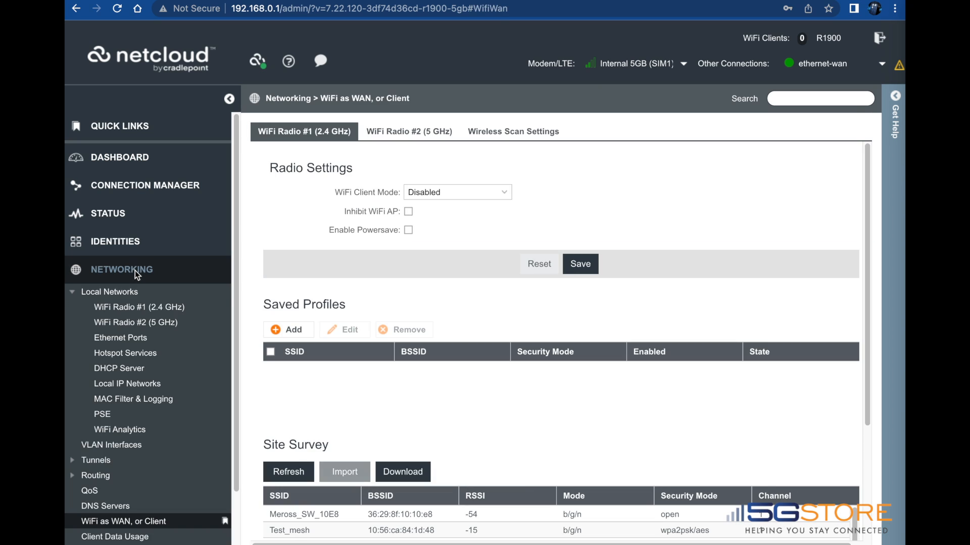
mouse_move(130, 476)
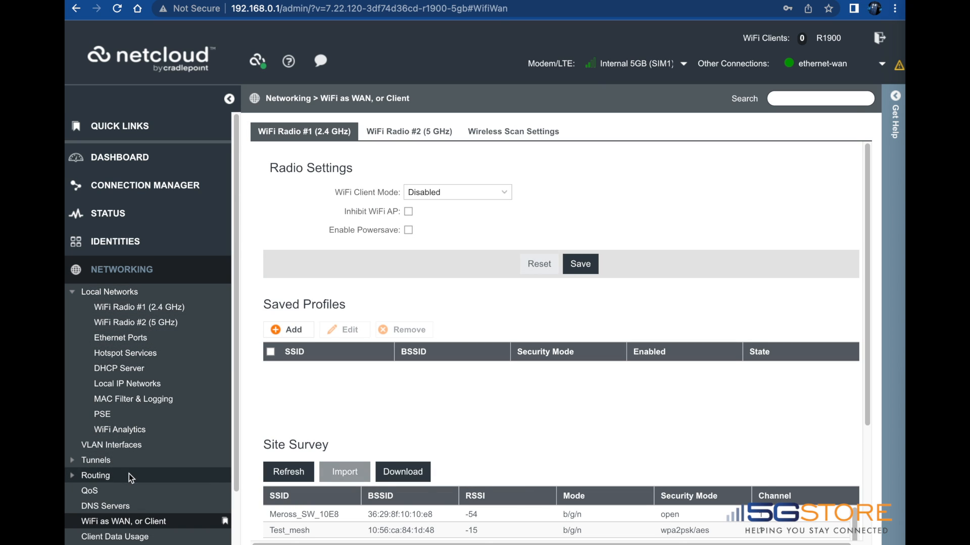
scroll(down, 3)
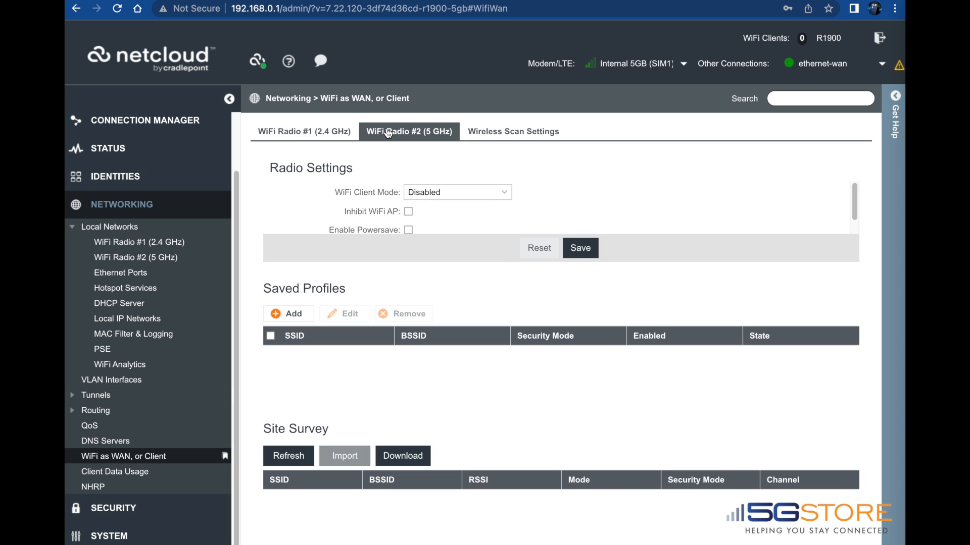
click(303, 131)
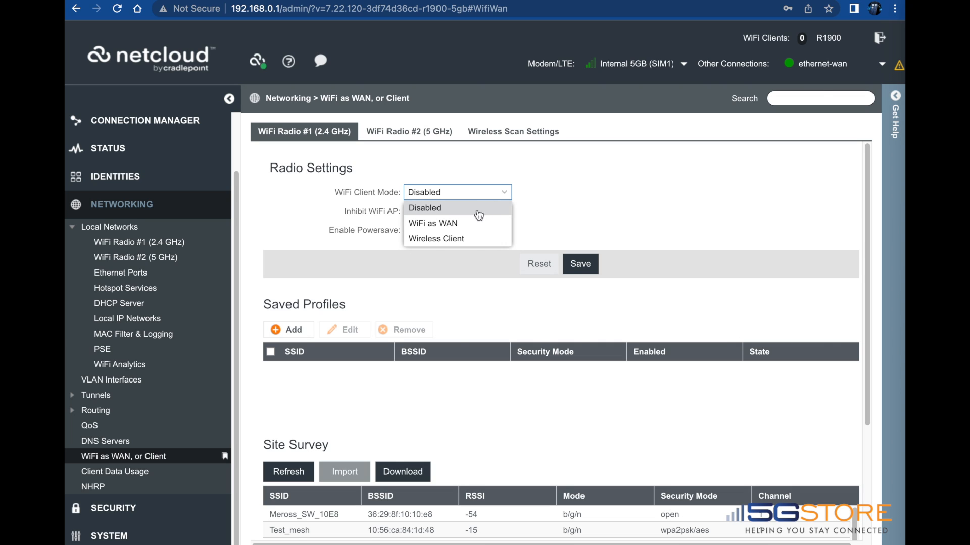
click(433, 224)
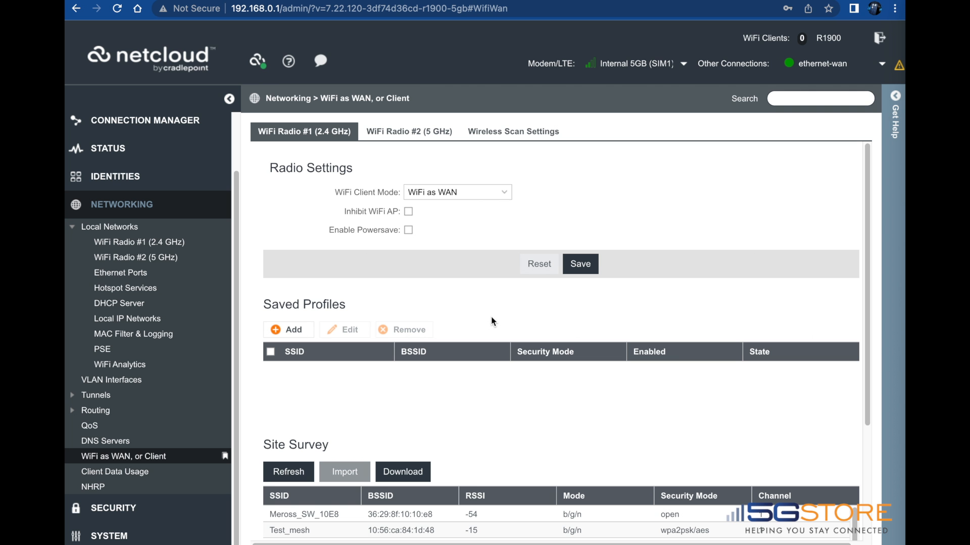
scroll(down, 3)
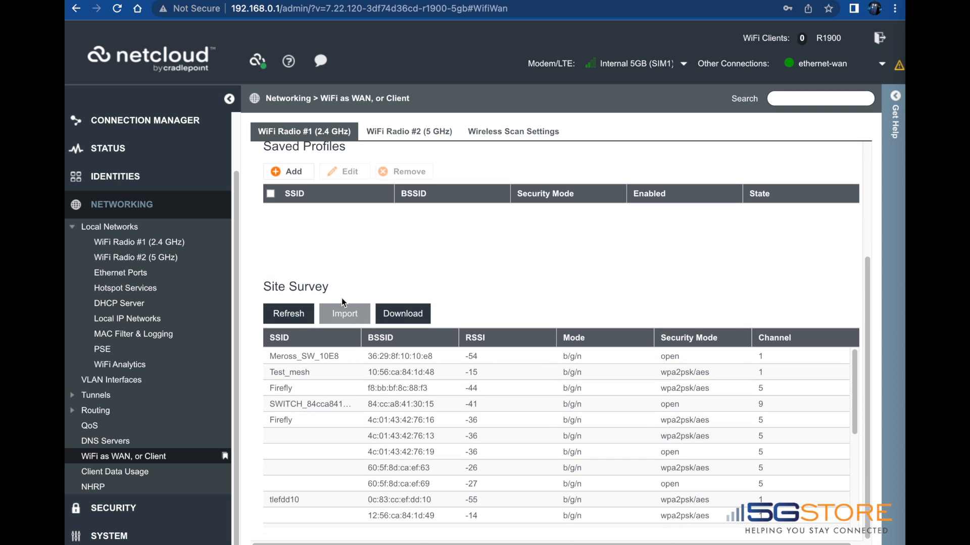
- Select the Firefly network in the site survey to import it as a profile
click(288, 314)
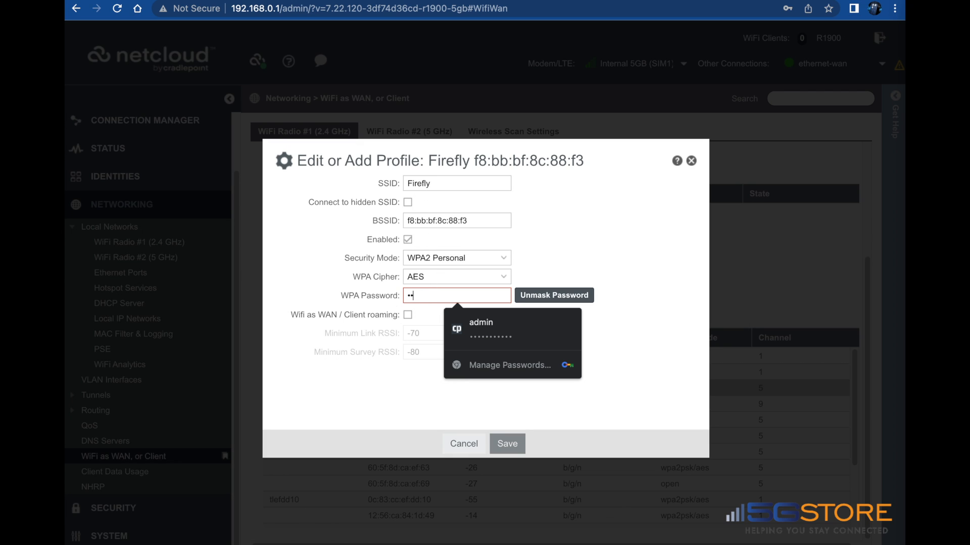
- Enter the Firefly WPA2 password, keep AES cipher, save, and confirm the success message
text(password)
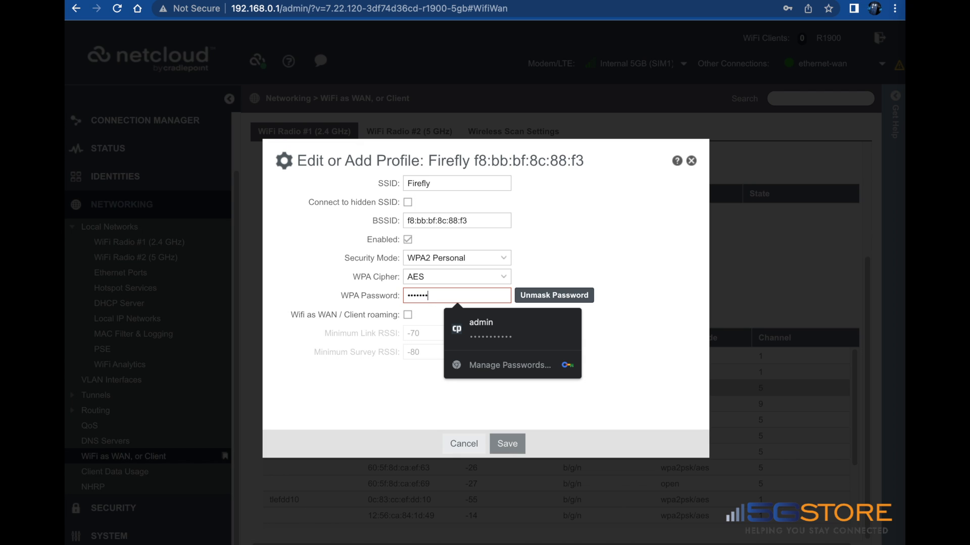
click(456, 277)
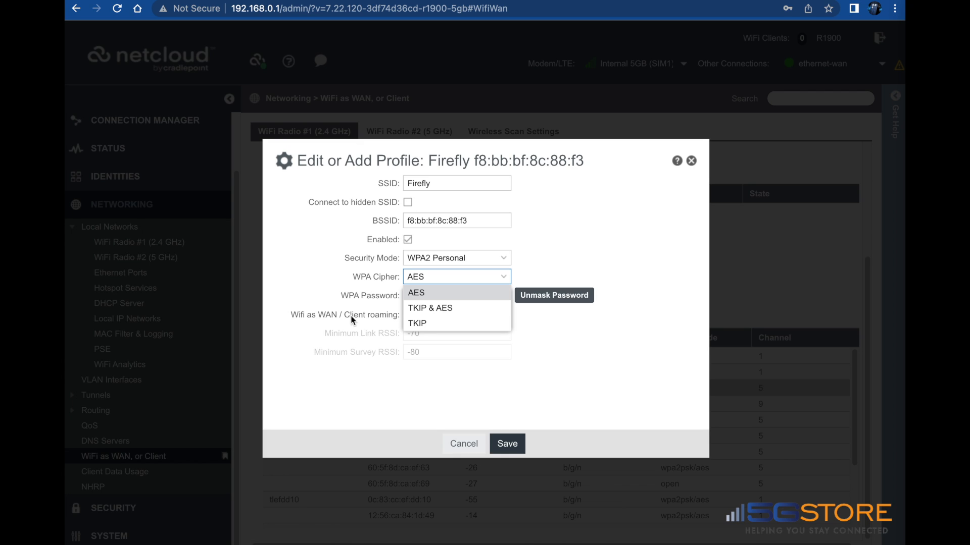
click(415, 293)
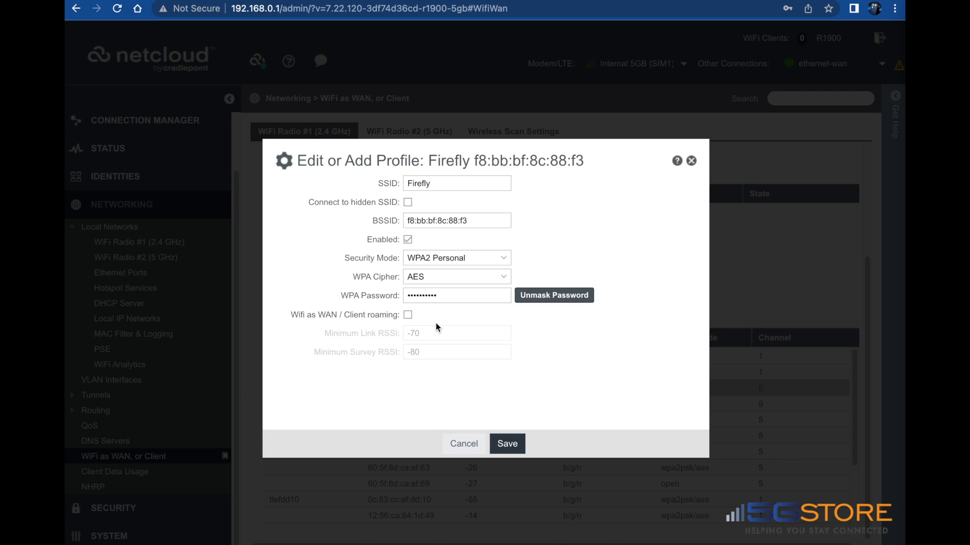
mouse_move(422, 358)
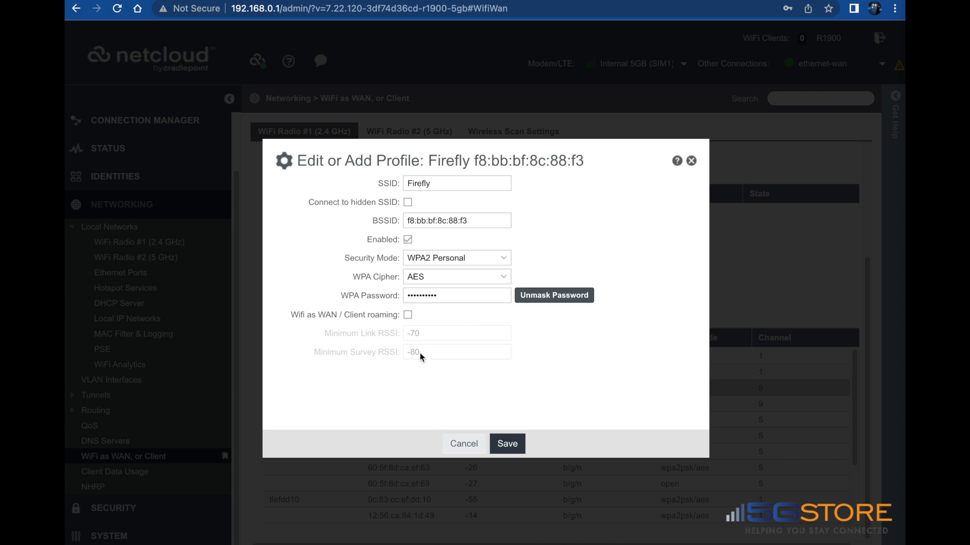
click(506, 444)
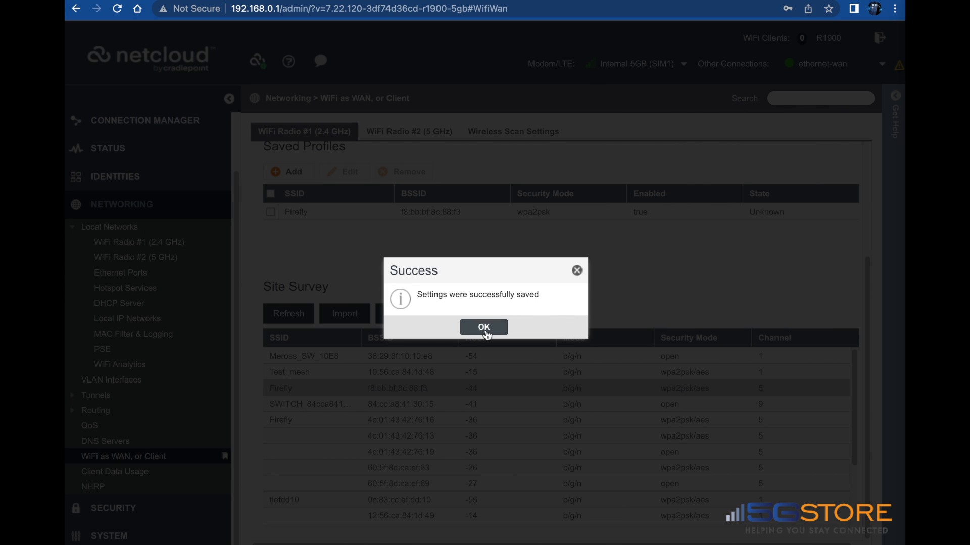
click(484, 326)
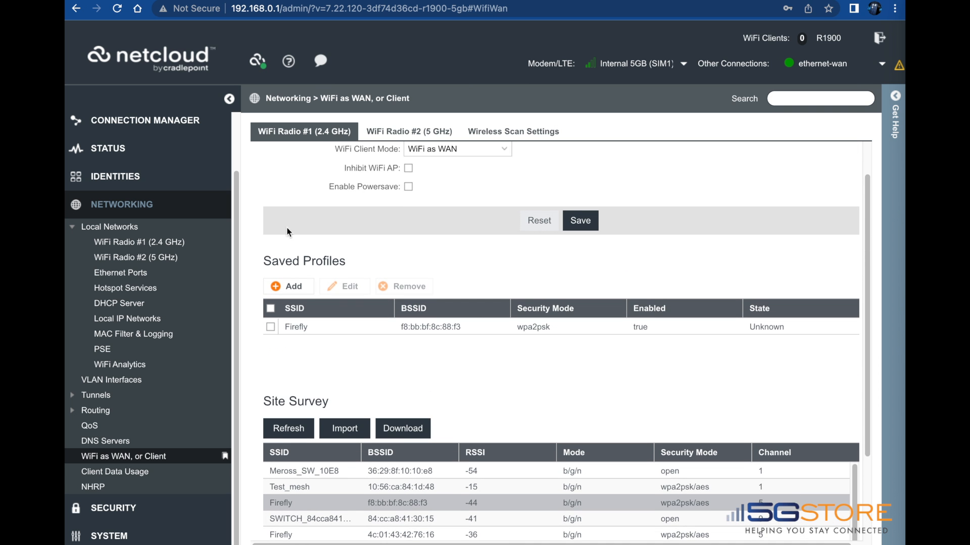
mouse_move(804, 332)
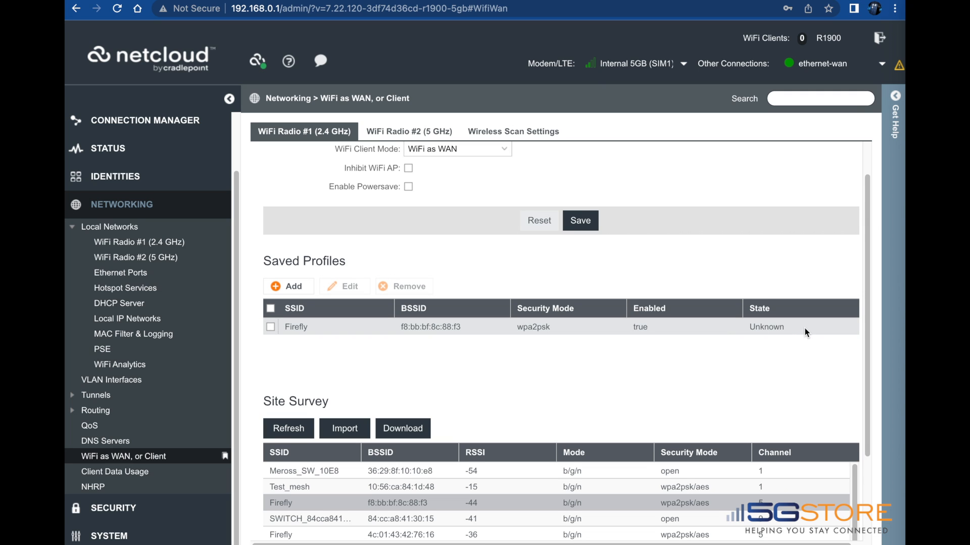
mouse_move(397, 397)
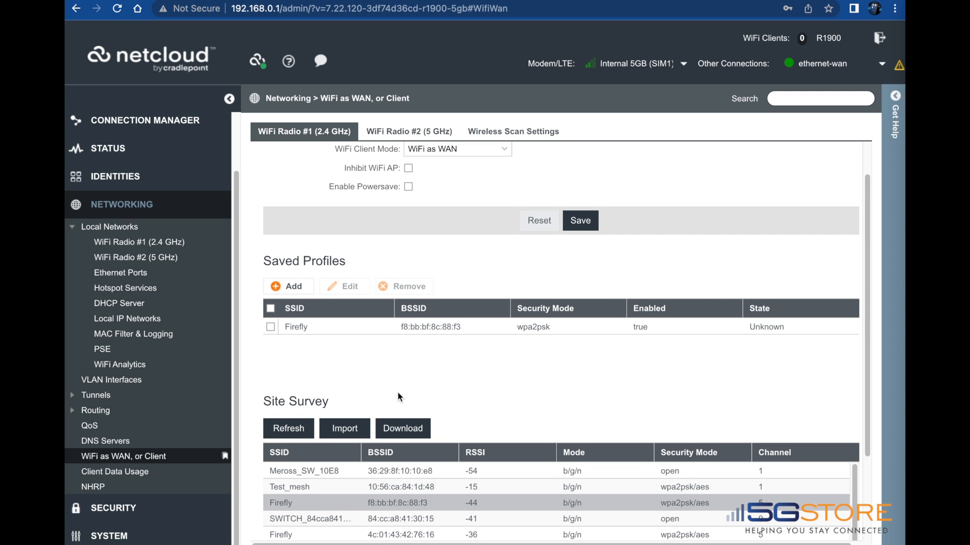
- Review the saved Firefly profile, then go to Connection Manager's WAN device list
scroll(down, 3)
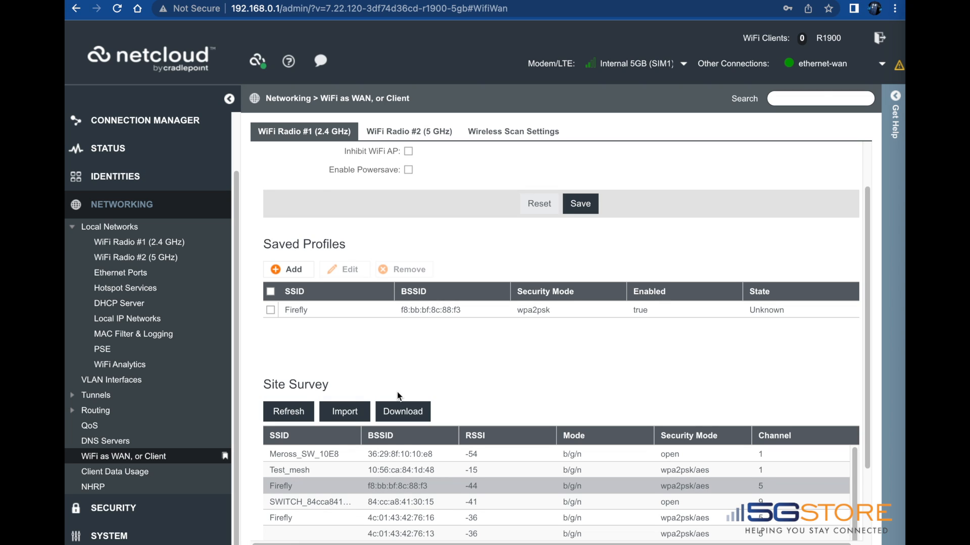
mouse_move(345, 411)
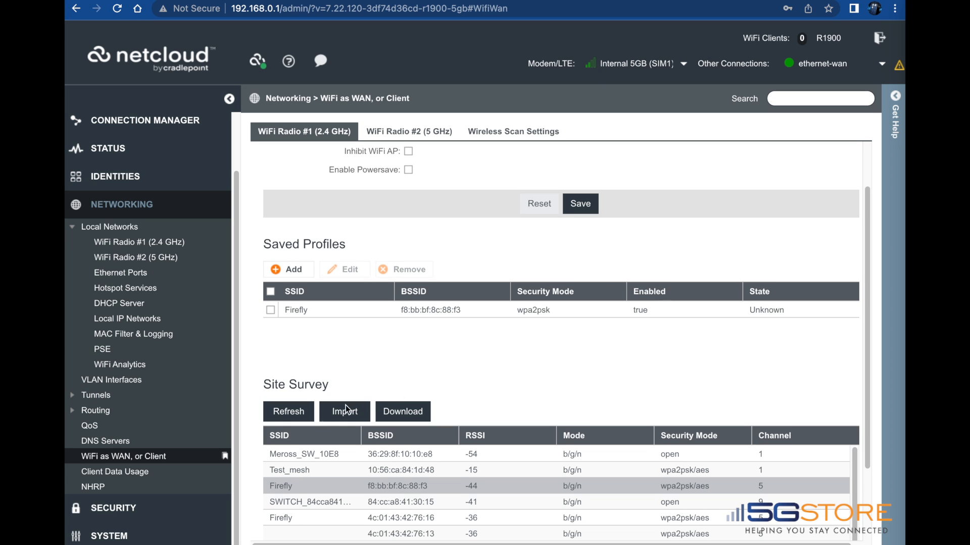
scroll(up, 3)
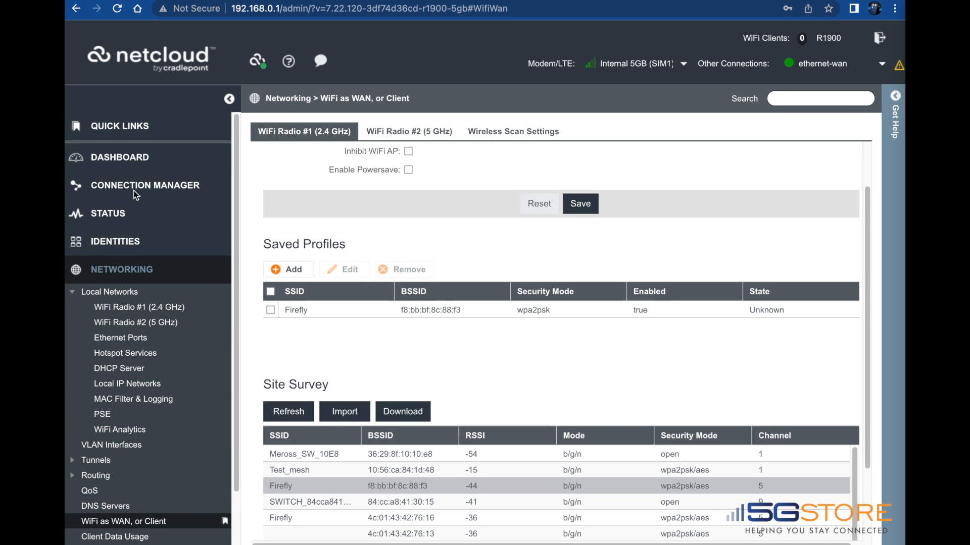
click(145, 185)
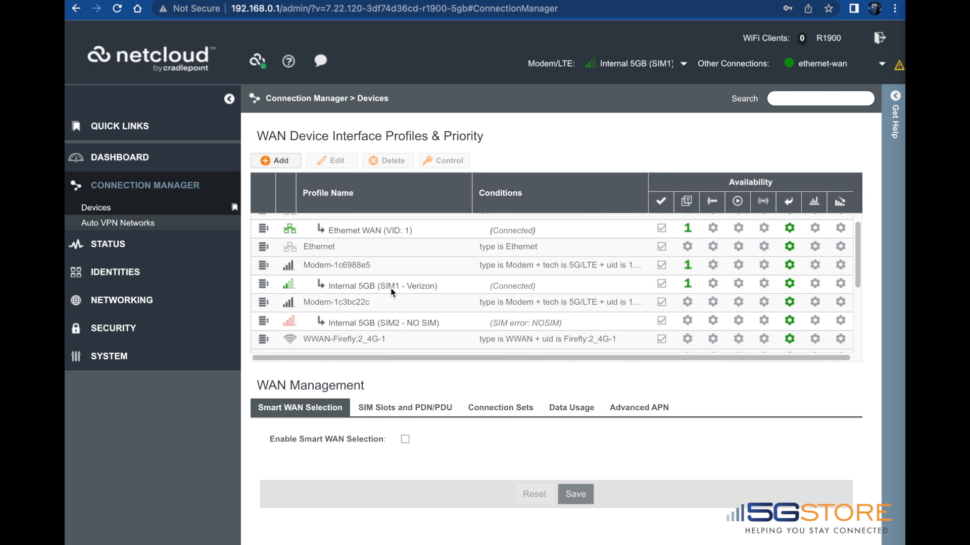
- Scroll the Connection Manager device list to move WiFi as WAN above Ethernet-wan and modems
scroll(down, 3)
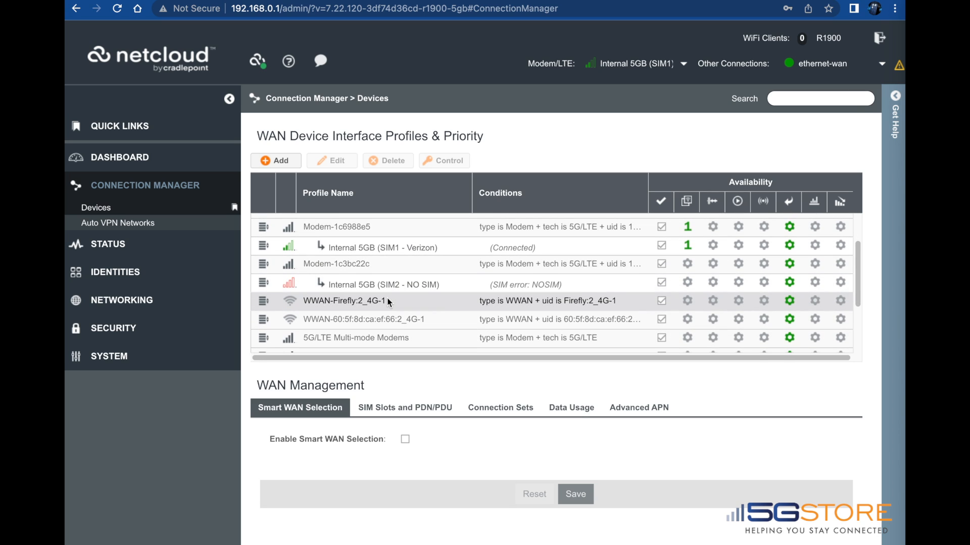
mouse_move(326, 301)
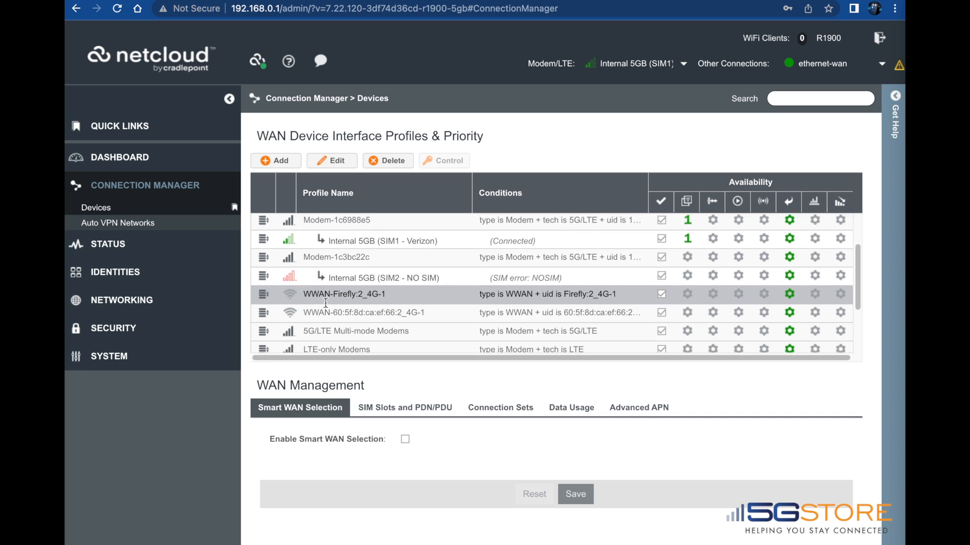
scroll(down, 3)
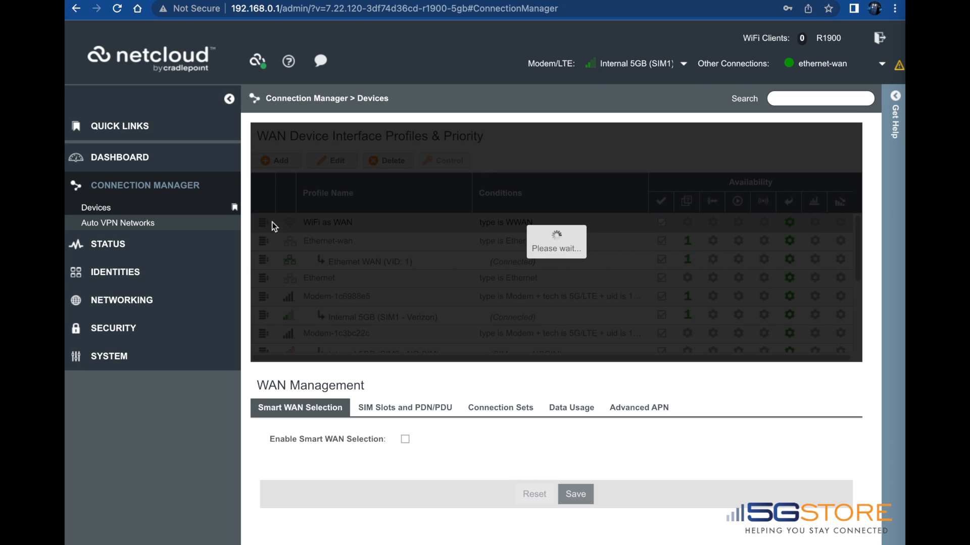
mouse_move(549, 269)
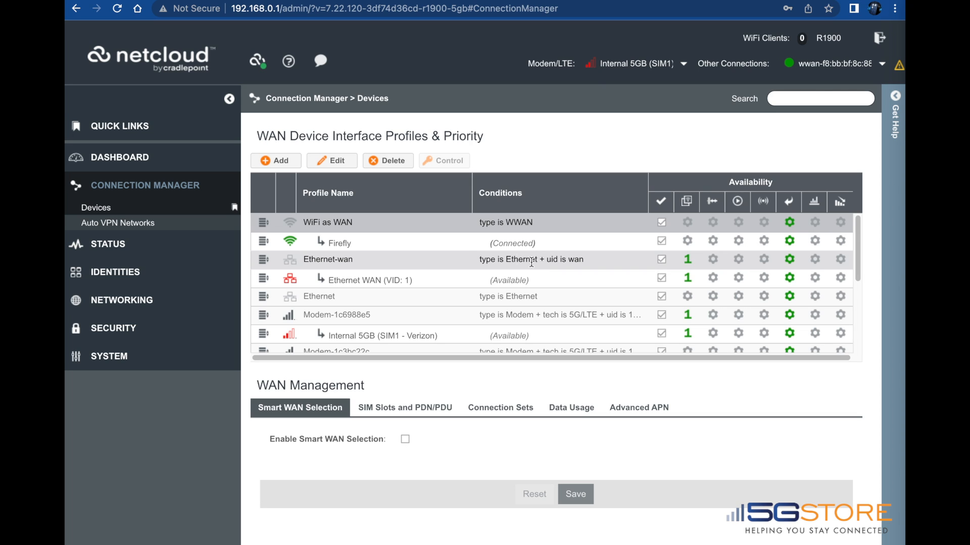
mouse_move(592, 242)
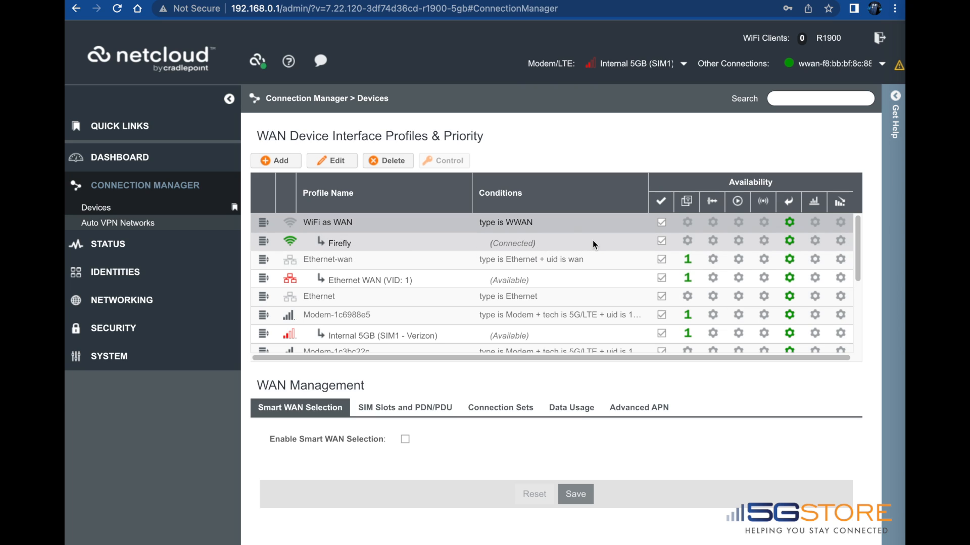